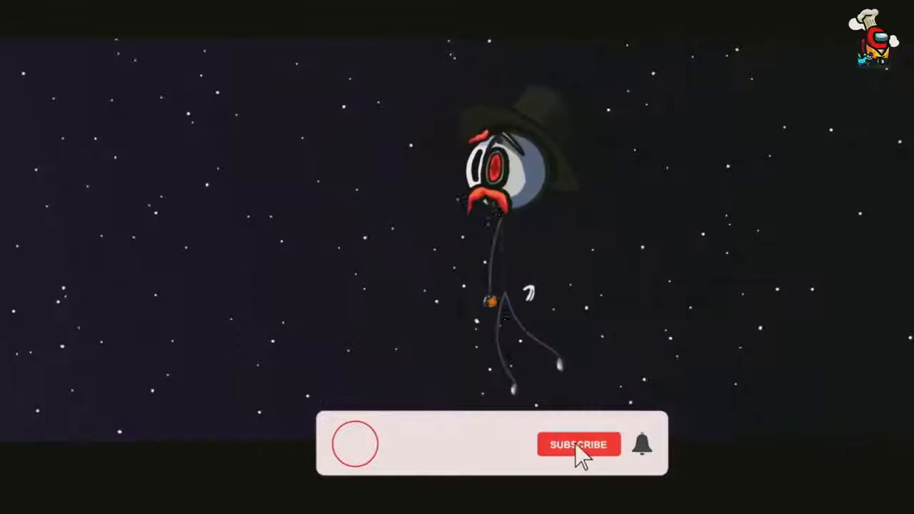
click(579, 444)
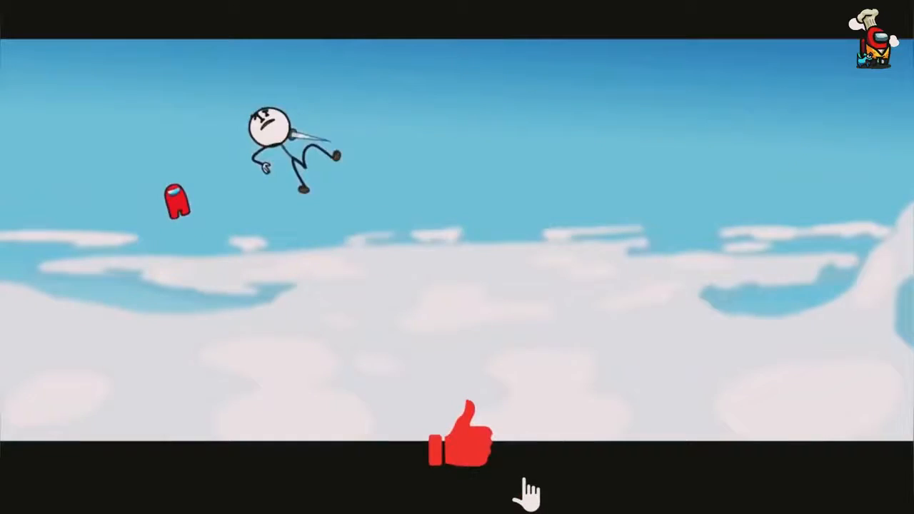
click(460, 440)
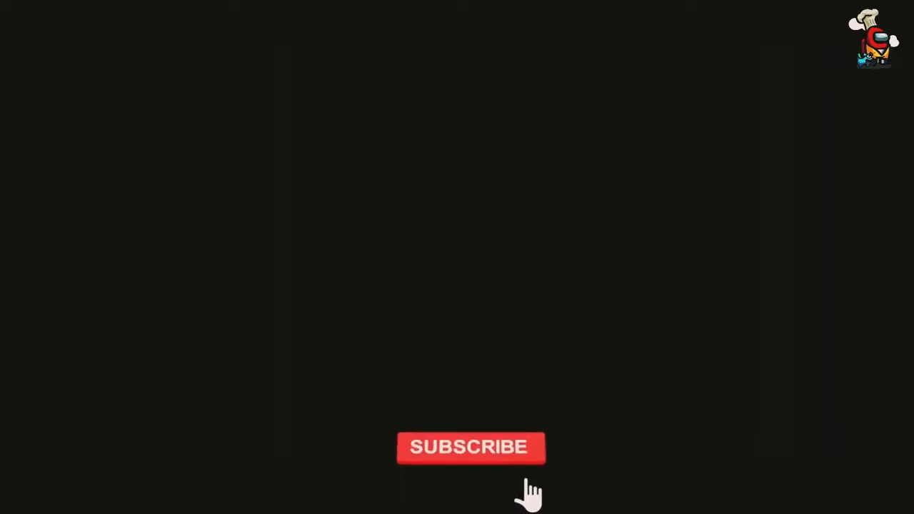
click(472, 447)
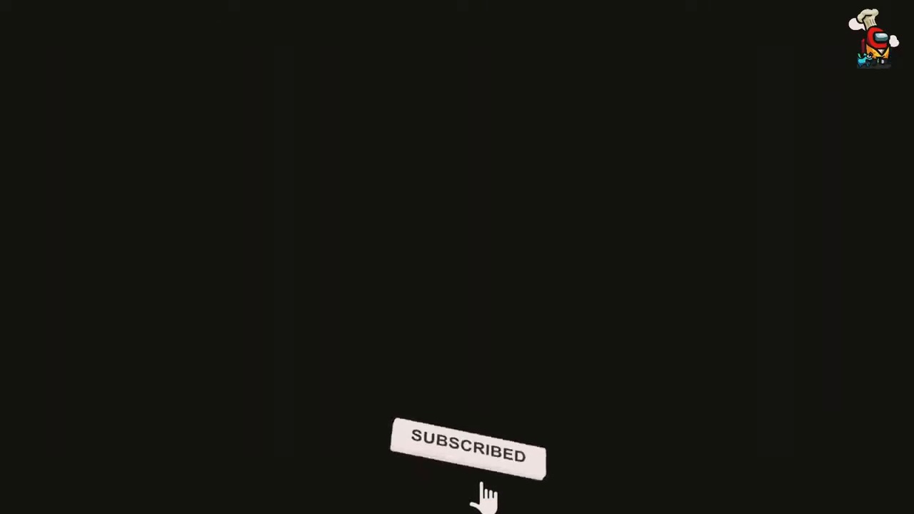